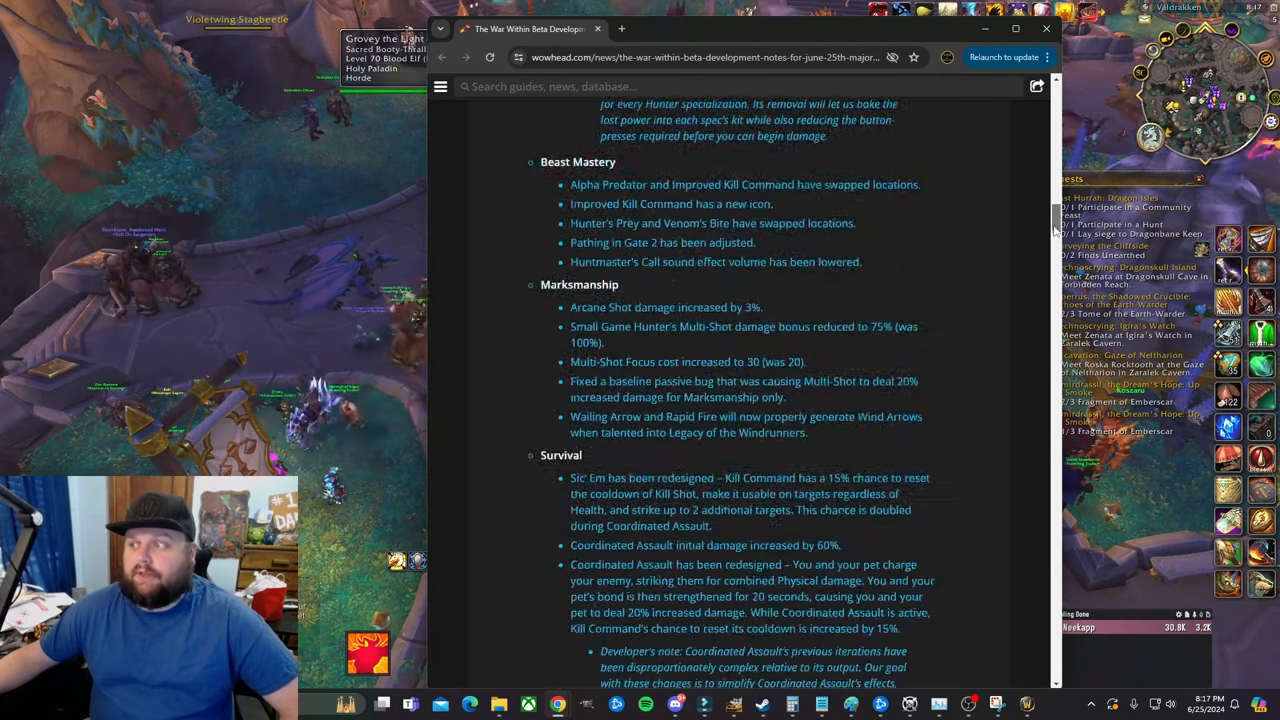
- Scroll past the Hunter, Mage, Monk and Paladin hero talent notes to Retribution
scroll(down, 3)
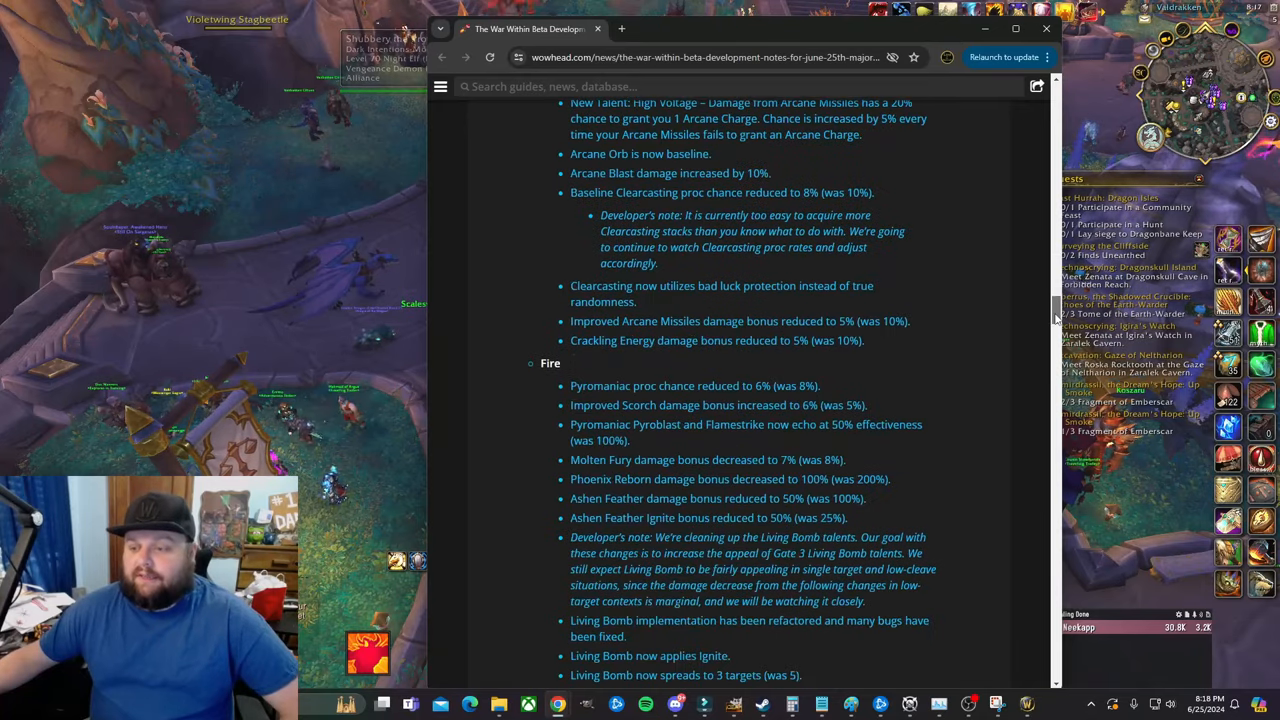
scroll(down, 3)
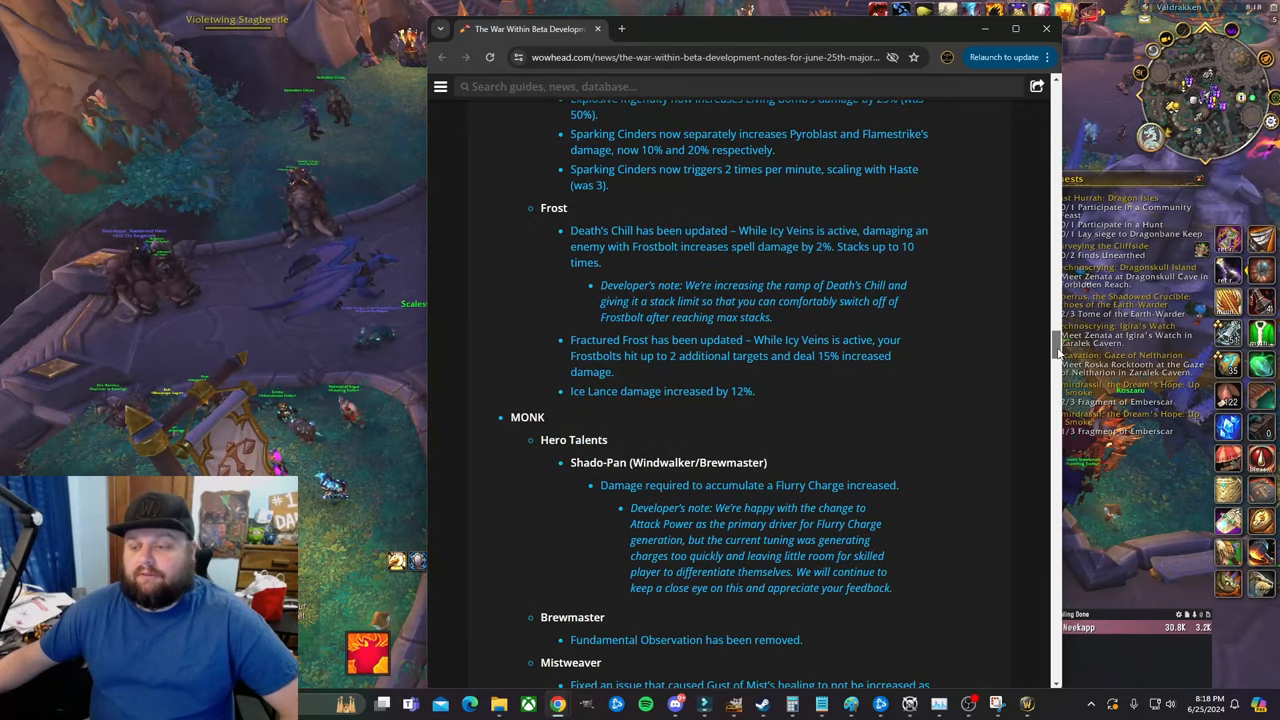
scroll(down, 3)
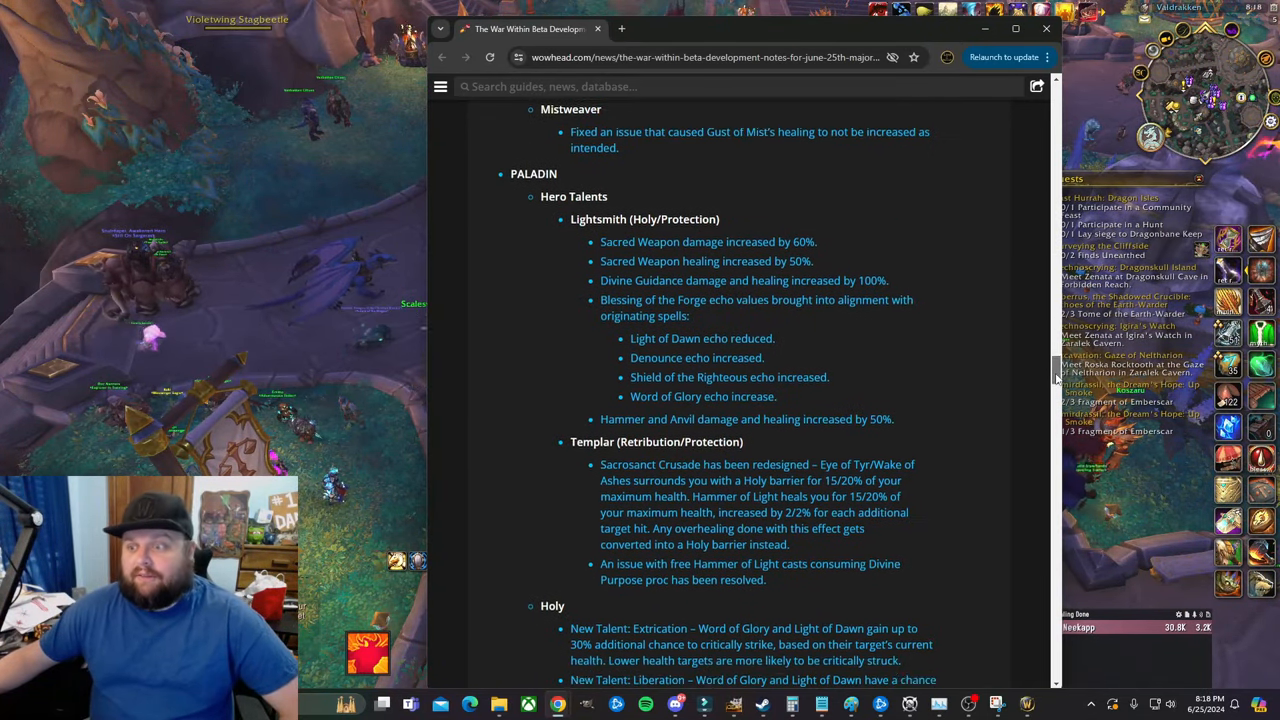
scroll(down, 3)
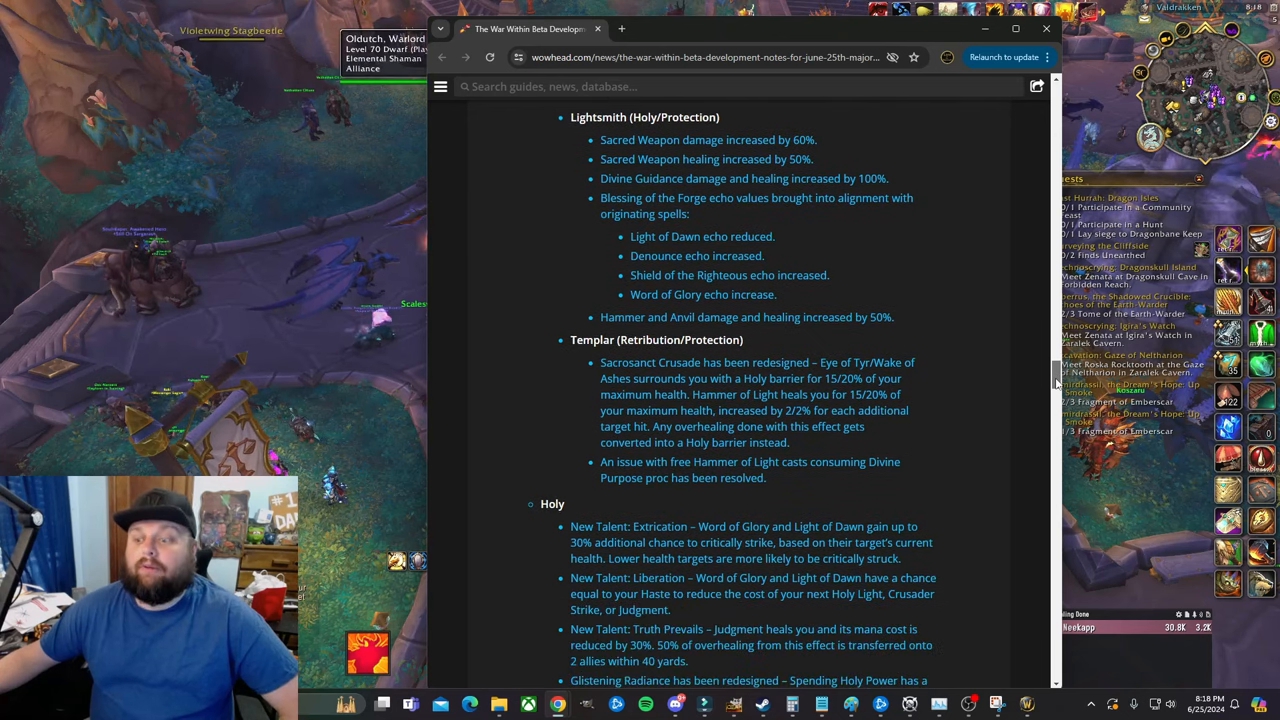
scroll(down, 3)
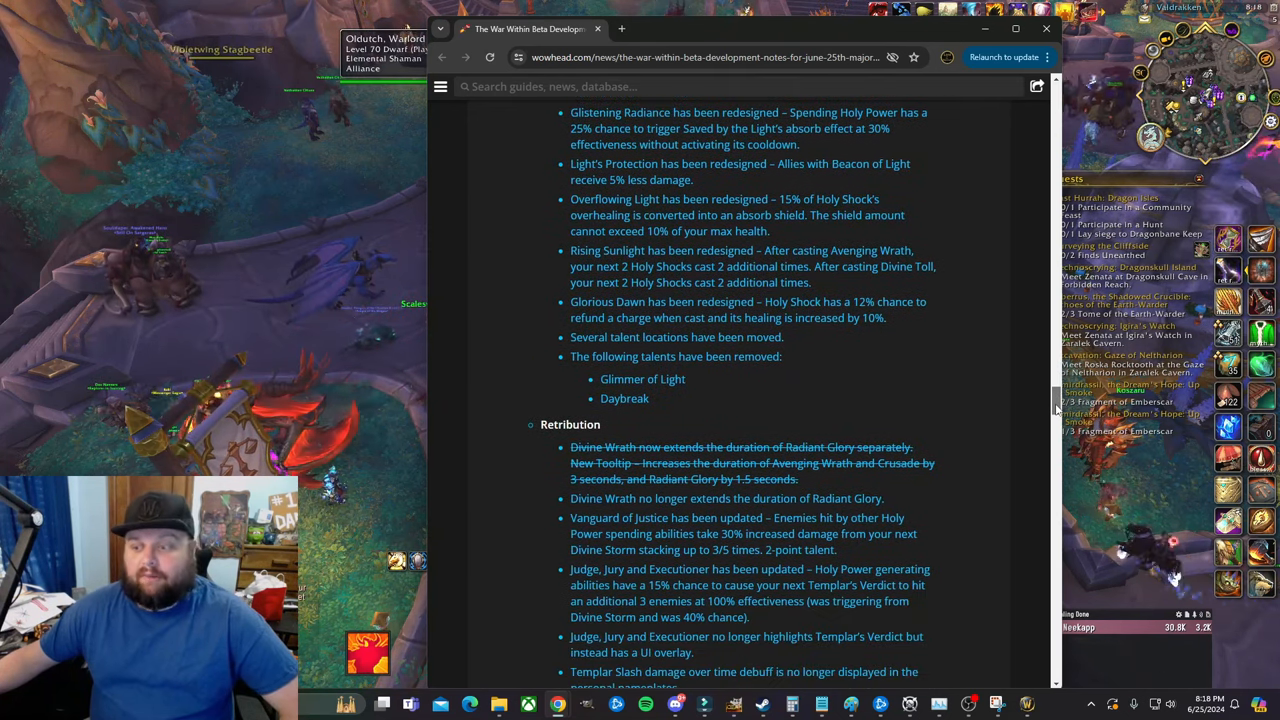
scroll(down, 3)
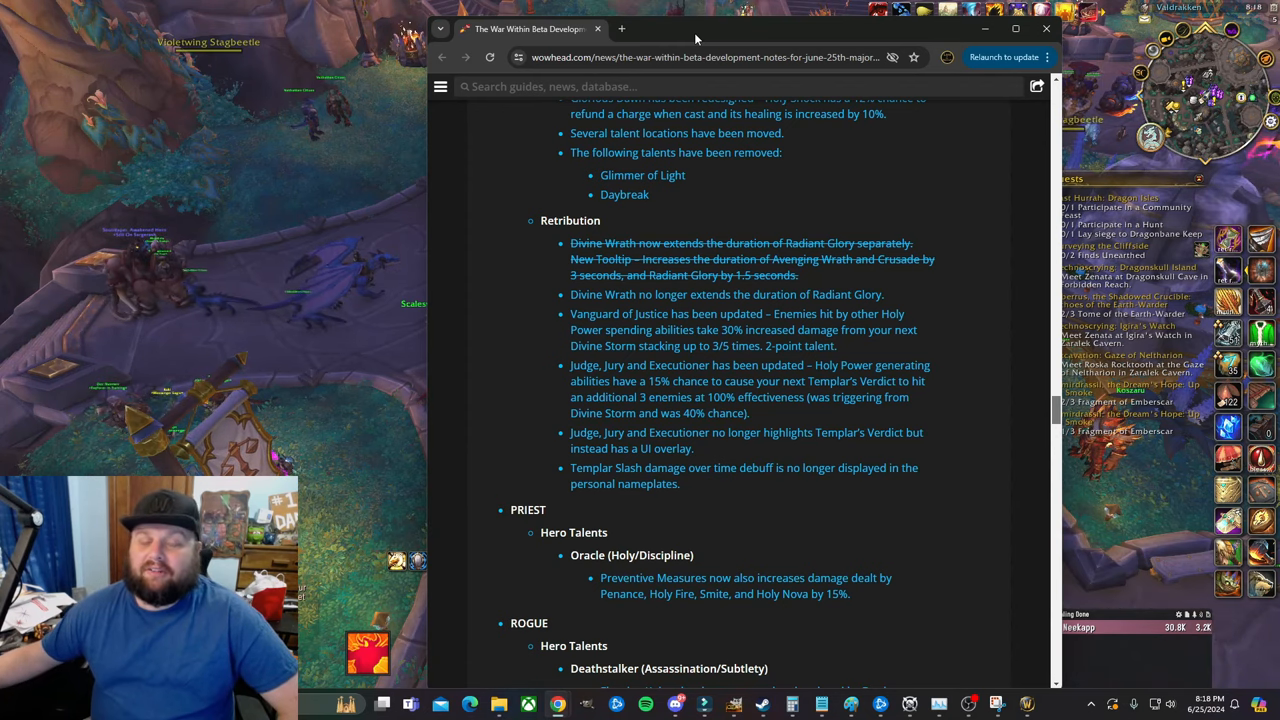
drag(541, 220, 619, 259)
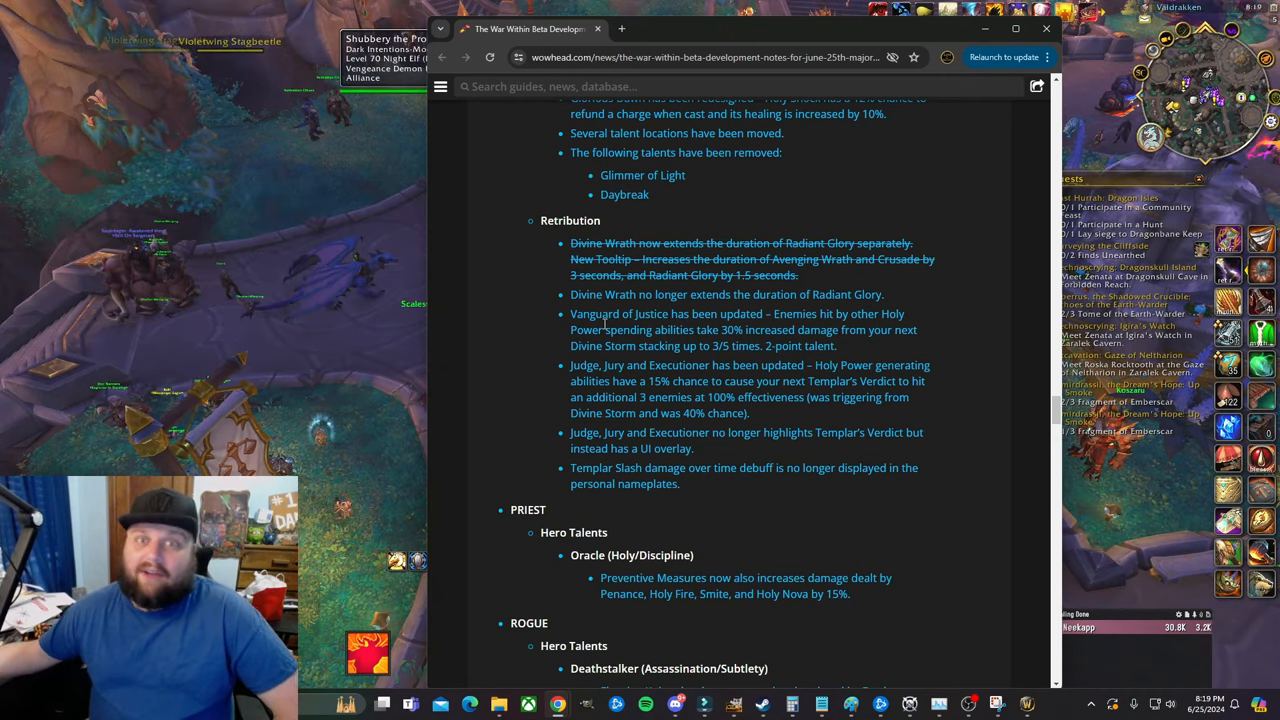
- Scroll slightly to the Divine Wrath and Radiant Glory note, revealing Rogue Deathstalker changes
scroll(down, 3)
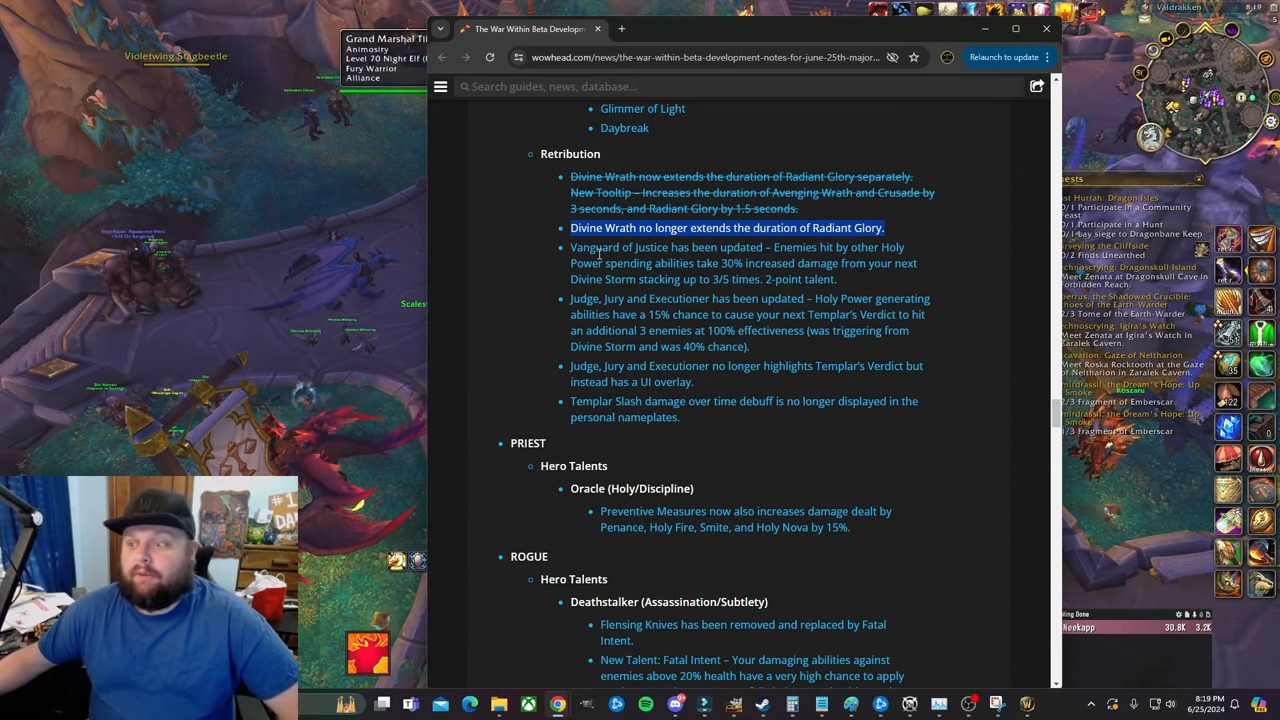
mouse_move(625, 258)
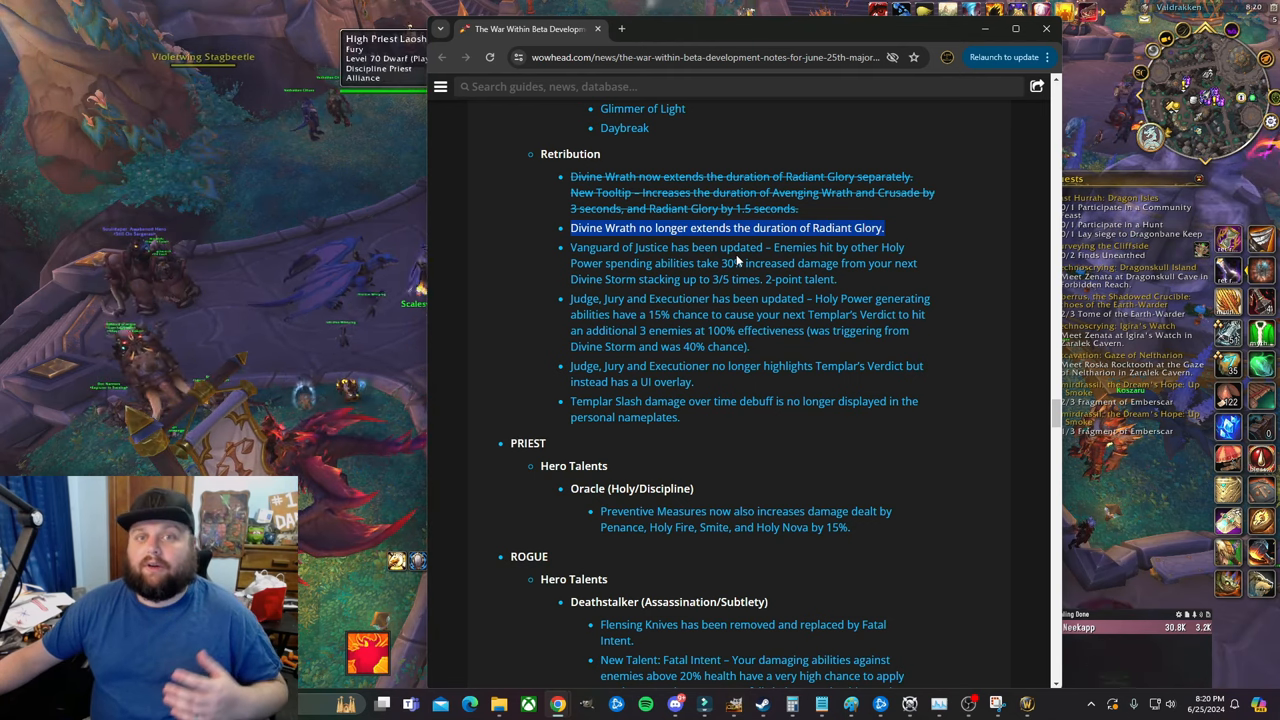
mouse_move(754, 160)
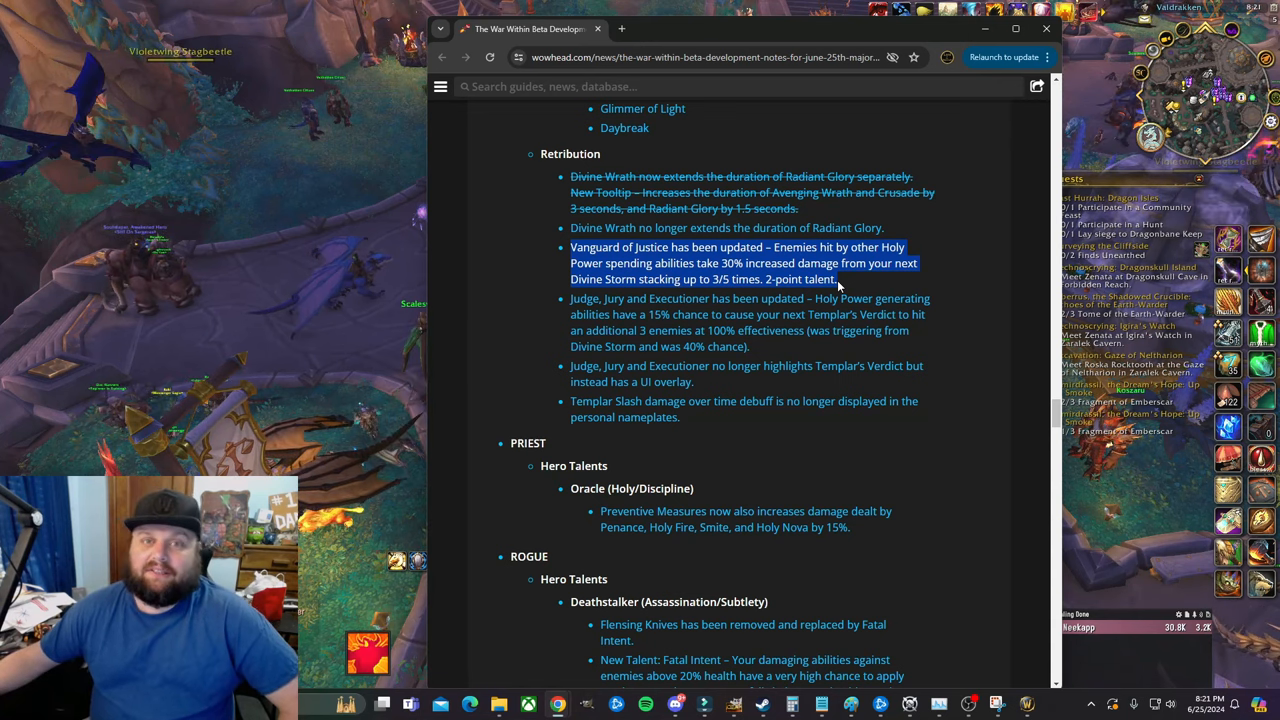
mouse_move(838, 286)
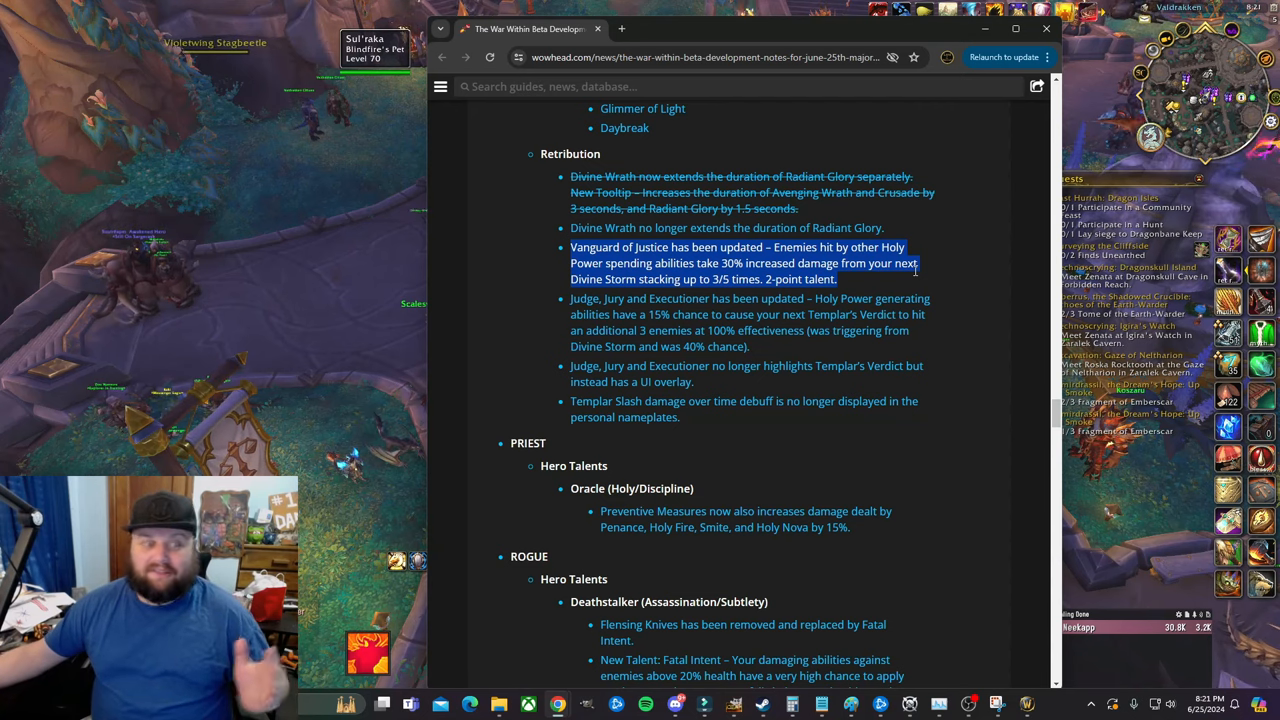
mouse_move(882, 277)
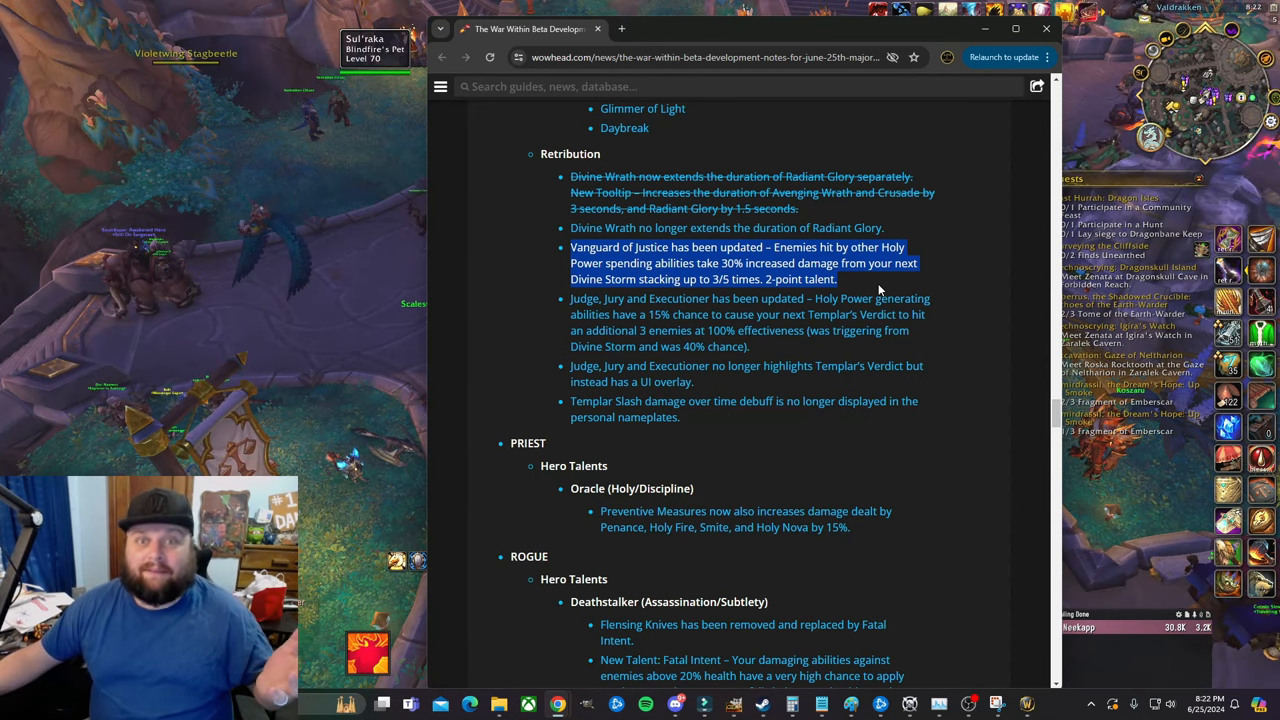
- Scroll the notes and drag-select a line near the Retribution changes
scroll(down, 3)
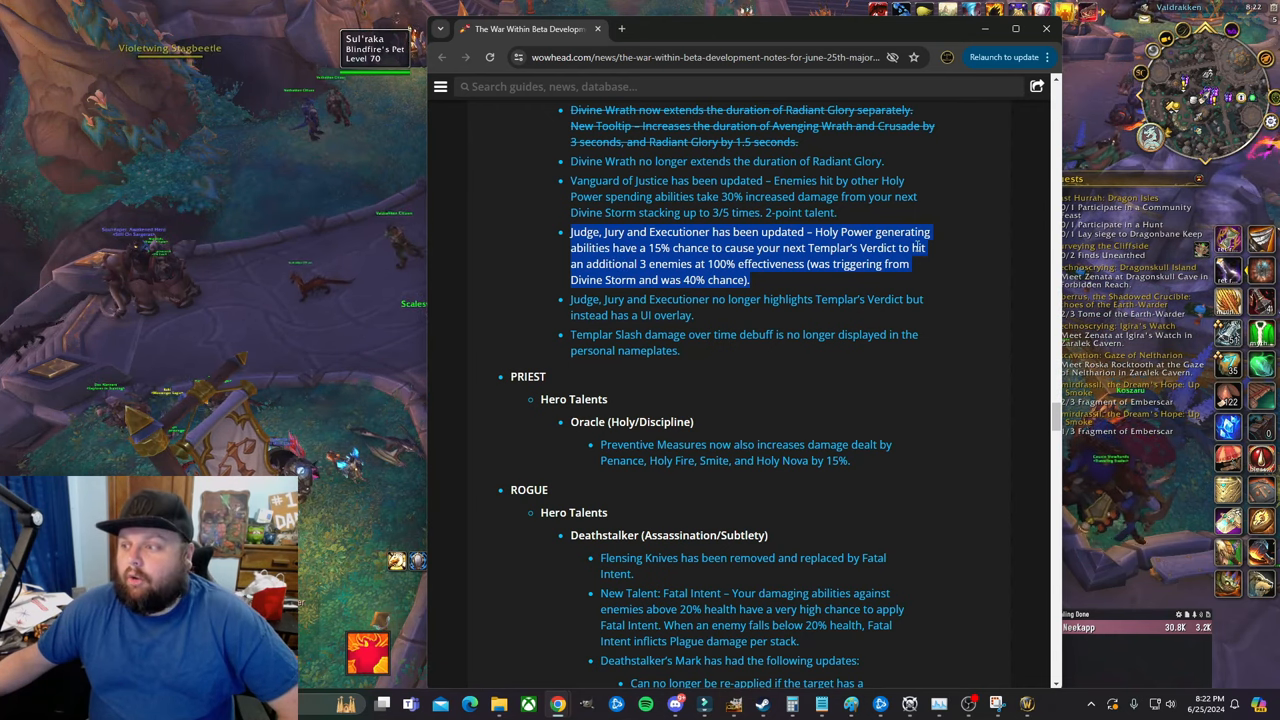
mouse_move(778, 283)
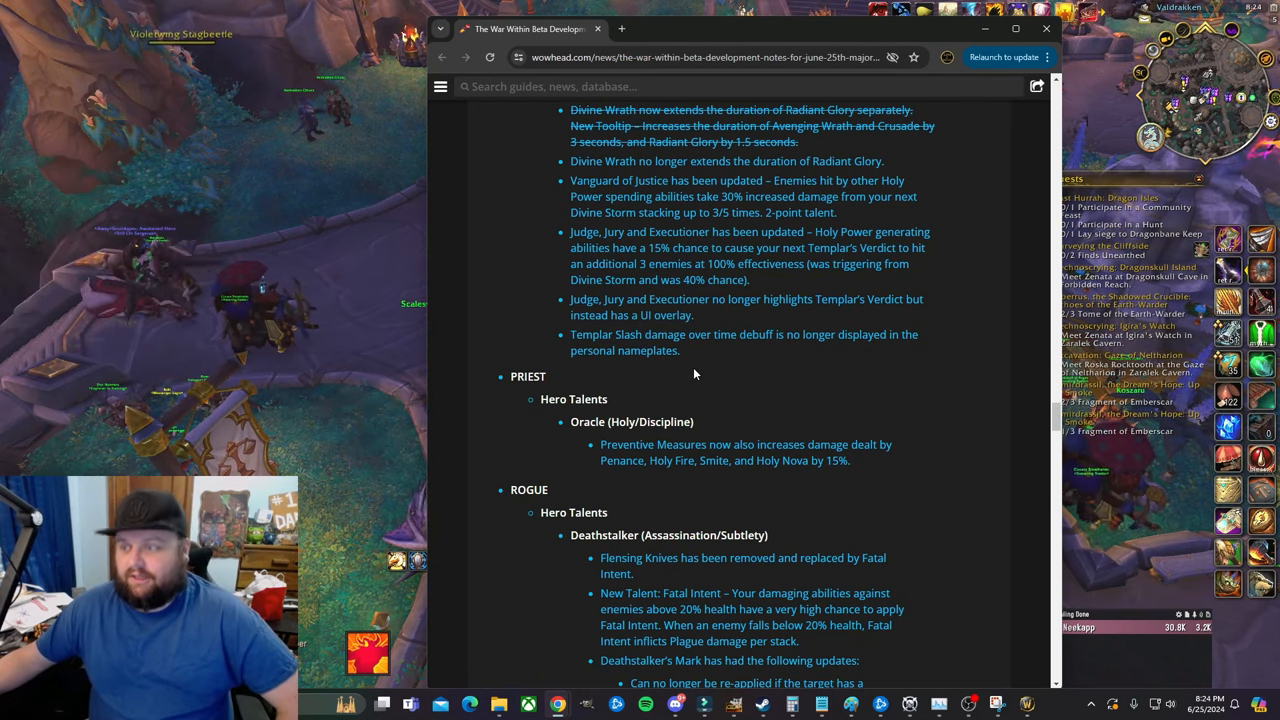
drag(570, 334, 680, 350)
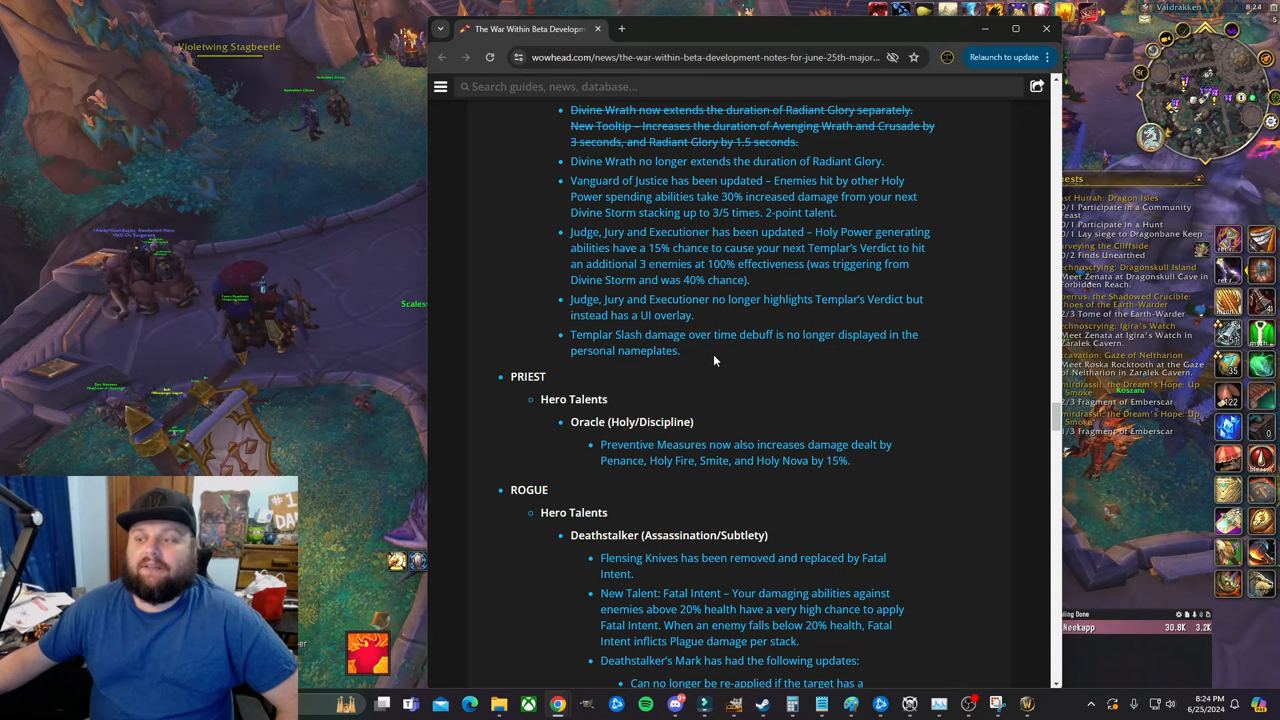
mouse_move(705, 362)
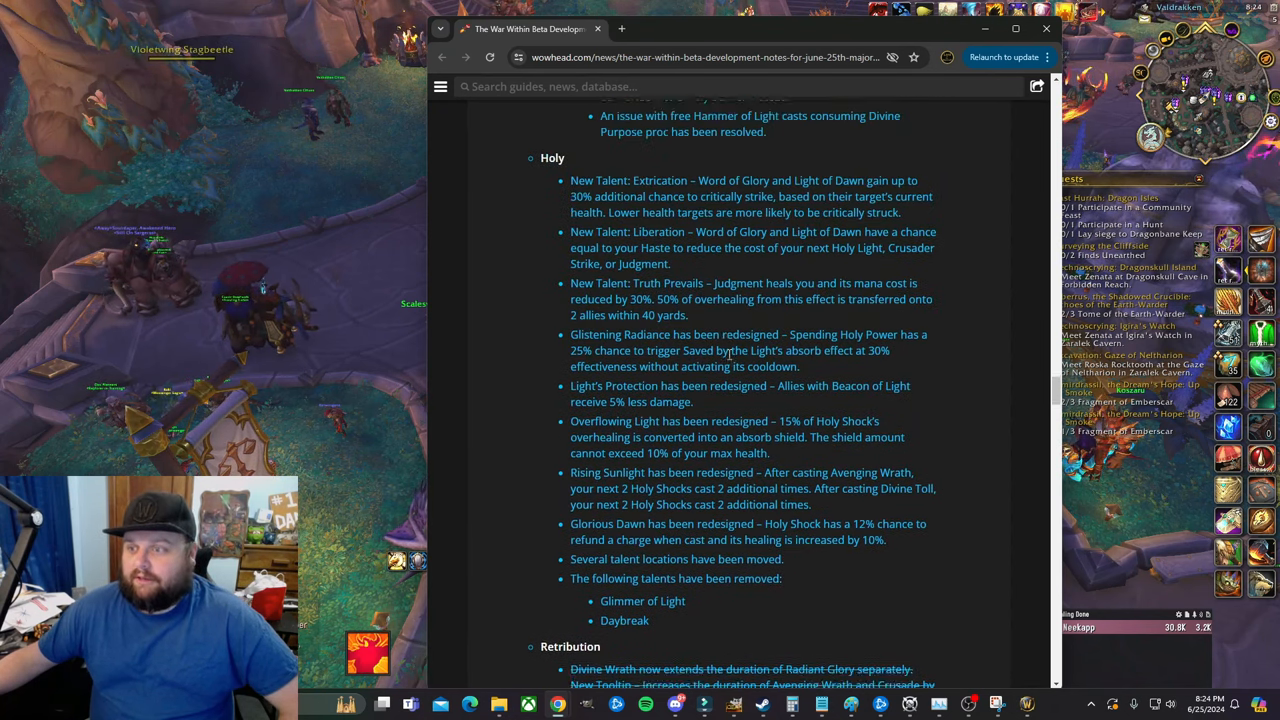
scroll(down, 3)
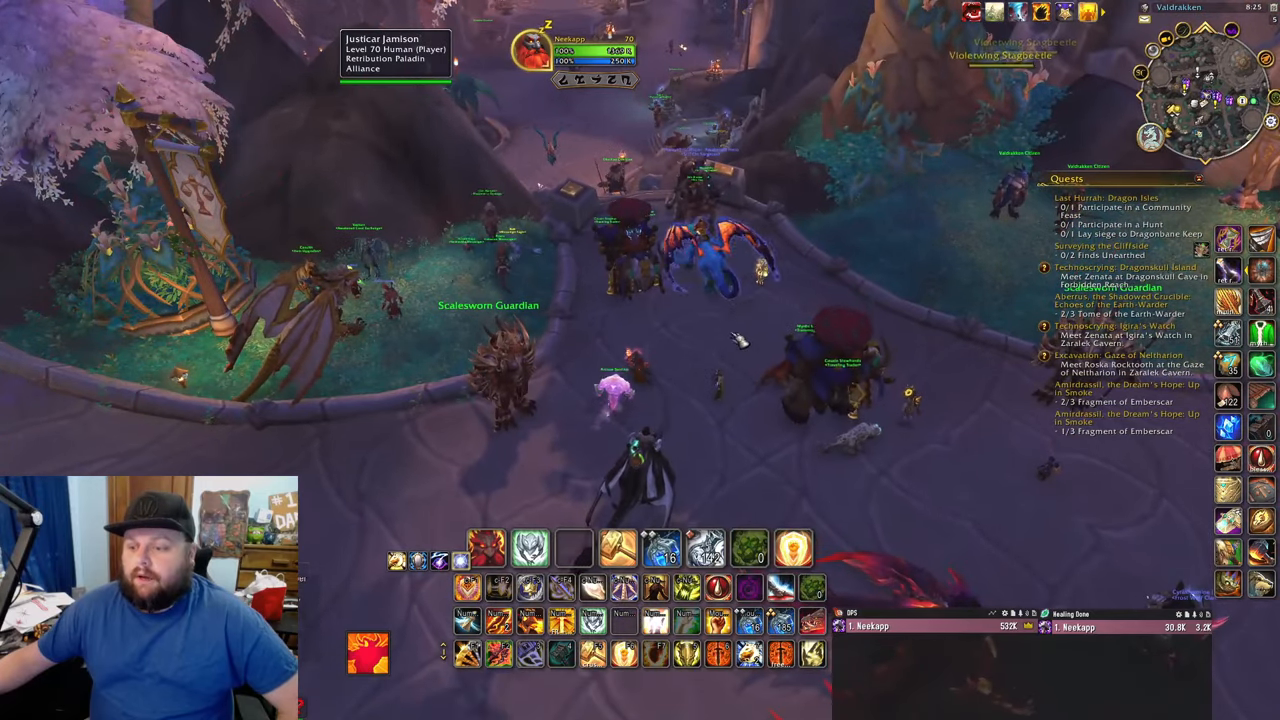
mouse_move(527, 655)
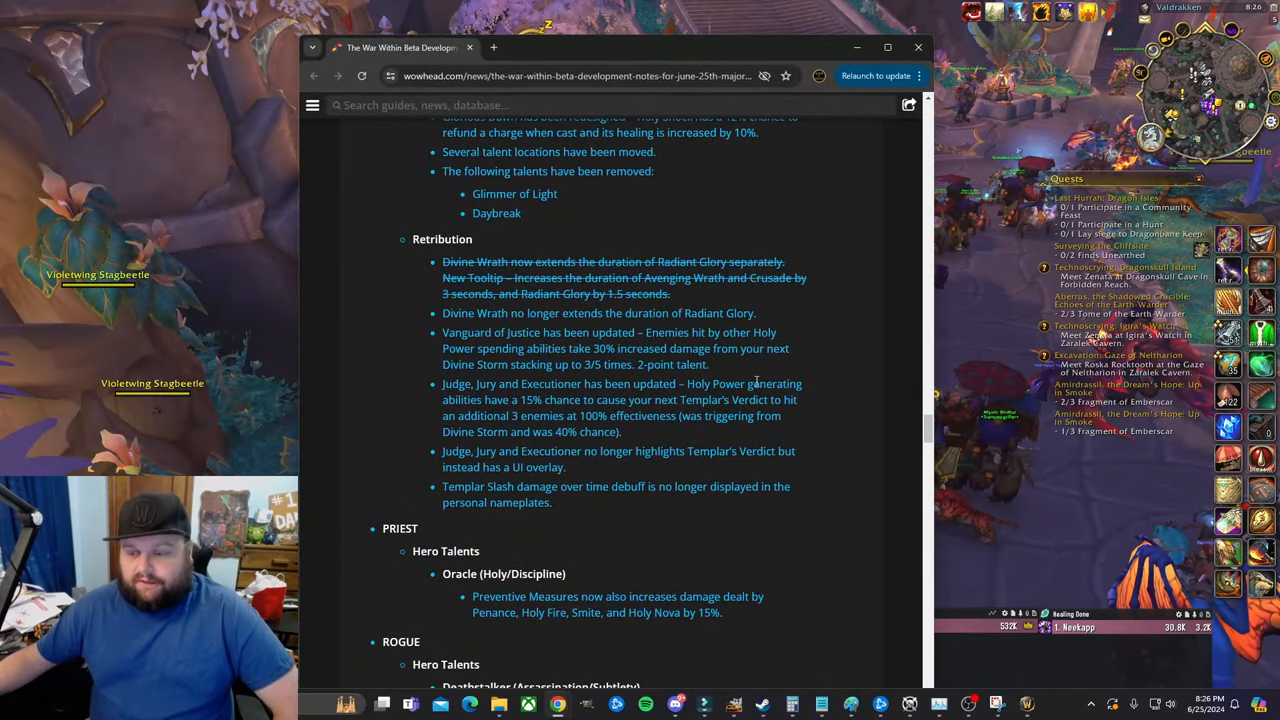
- Settle on the Templar Sacrosanct Crusade redesign notes and drag-select a passage there
scroll(down, 3)
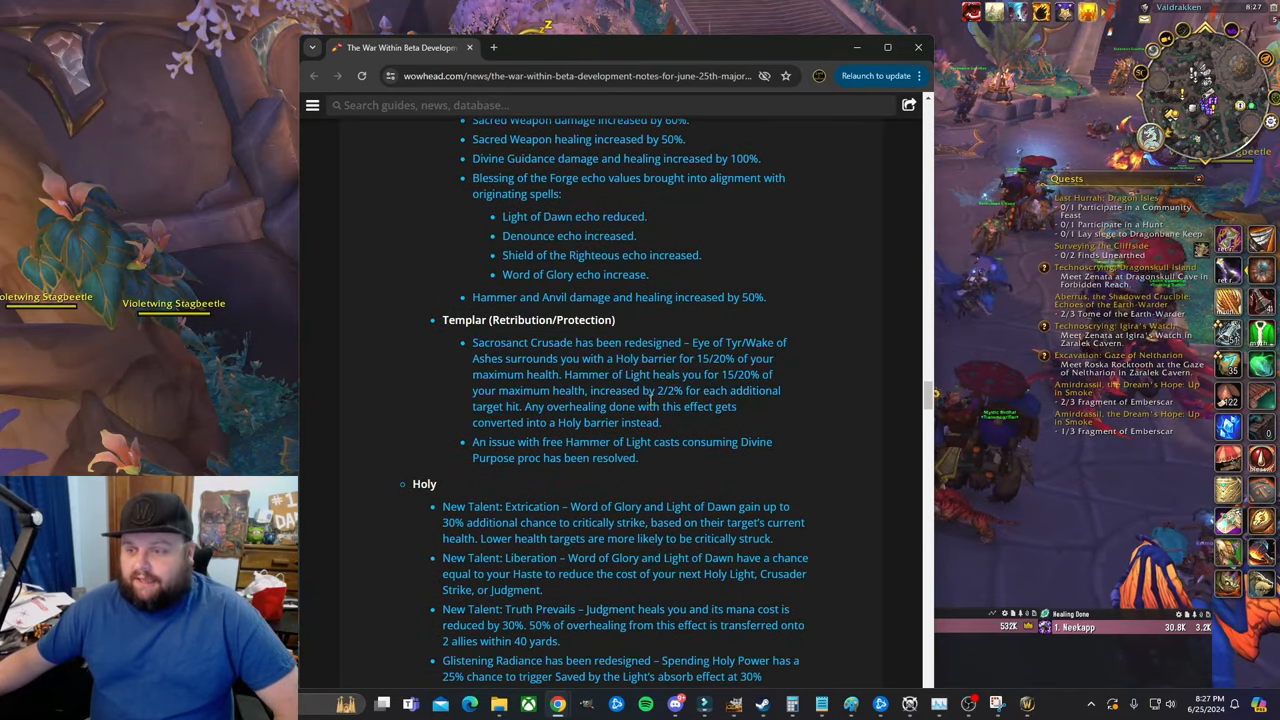
scroll(down, 3)
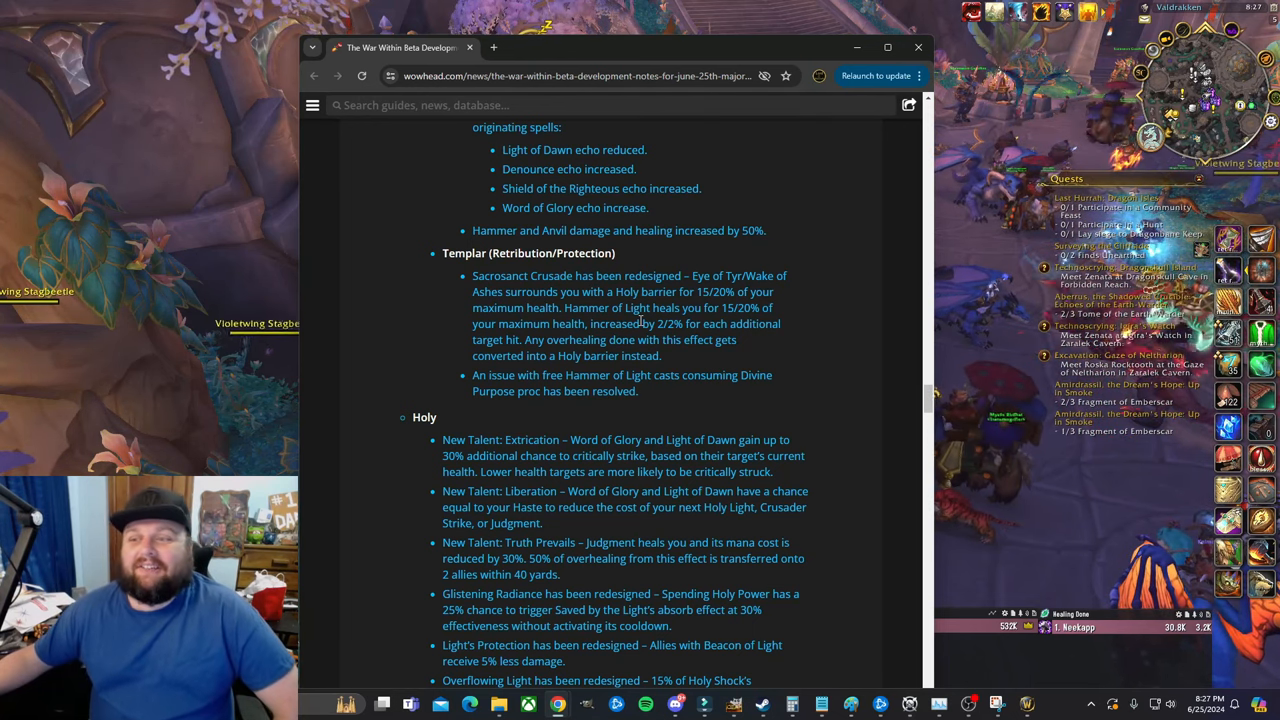
drag(473, 276, 661, 356)
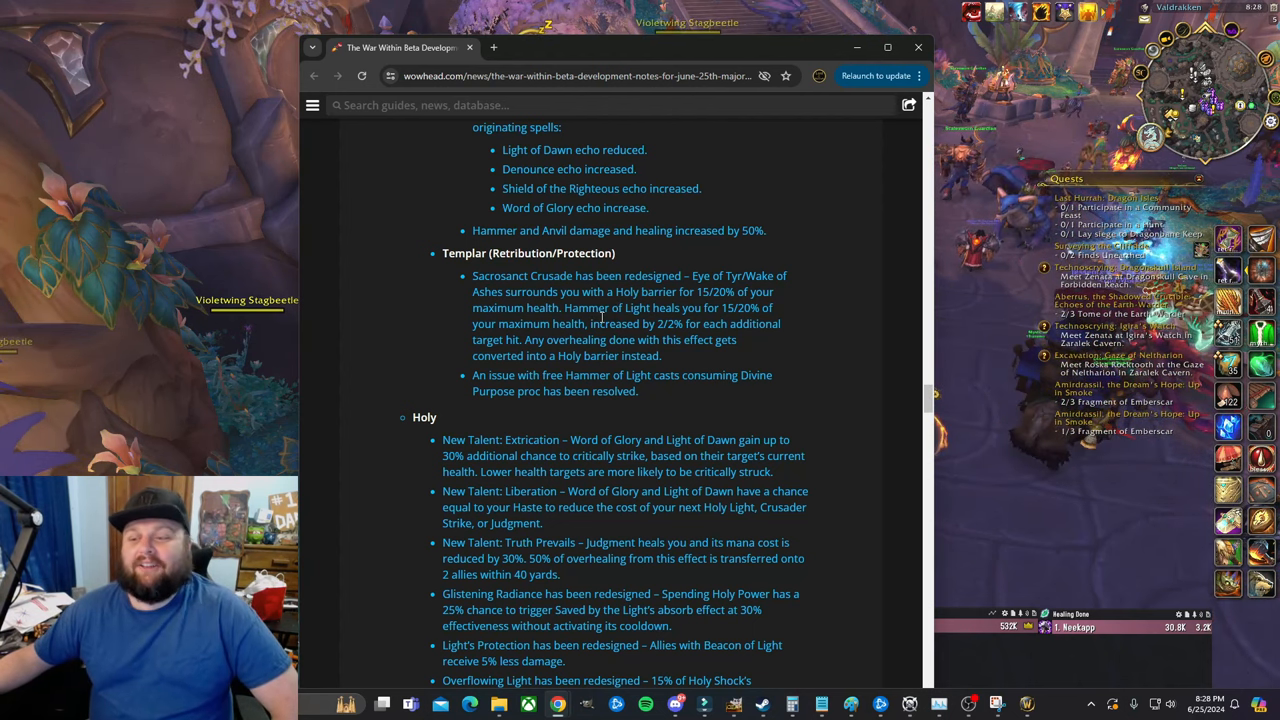
mouse_move(507, 380)
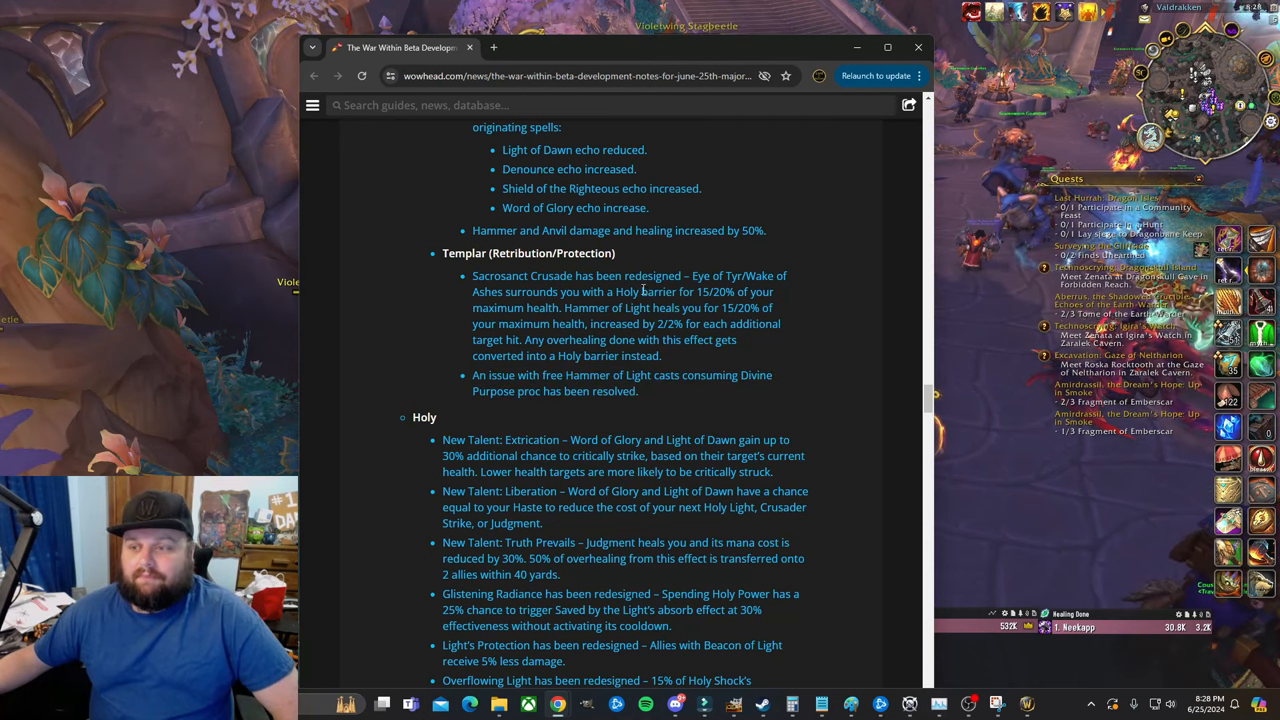
- Highlight the Vanguard of Justice change line and scroll around the Retribution notes
scroll(down, 3)
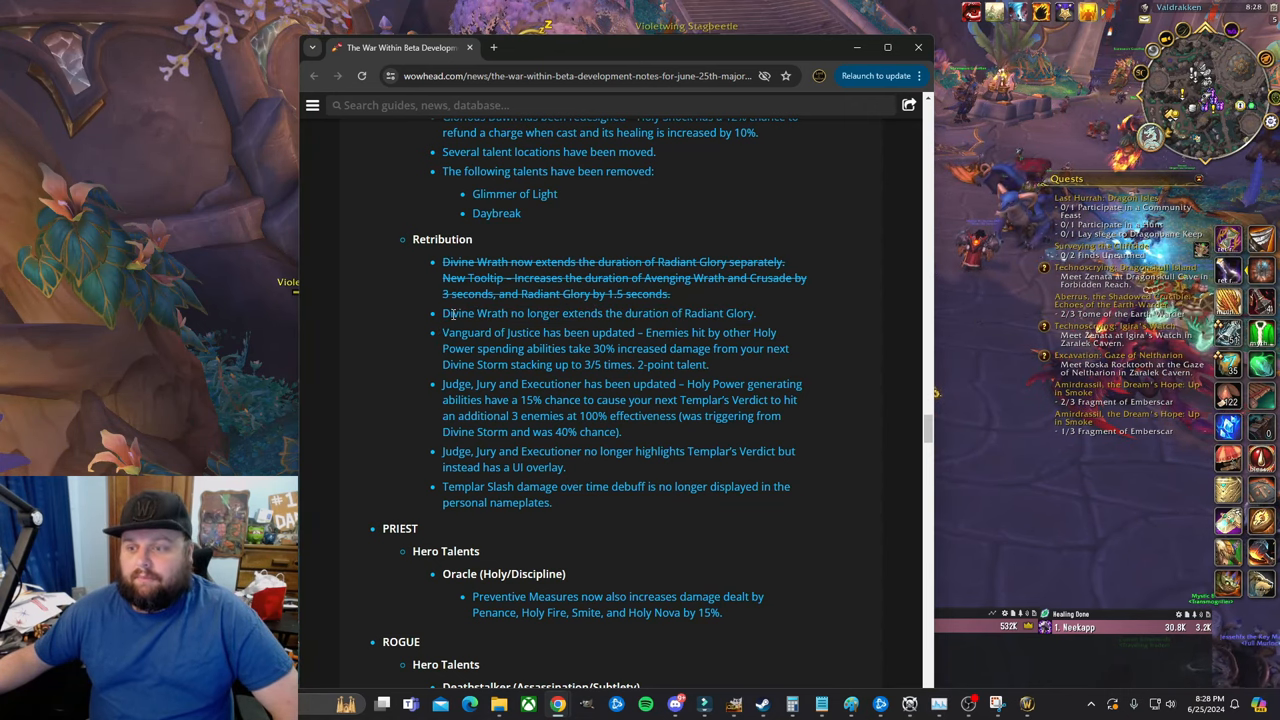
drag(442, 313, 753, 313)
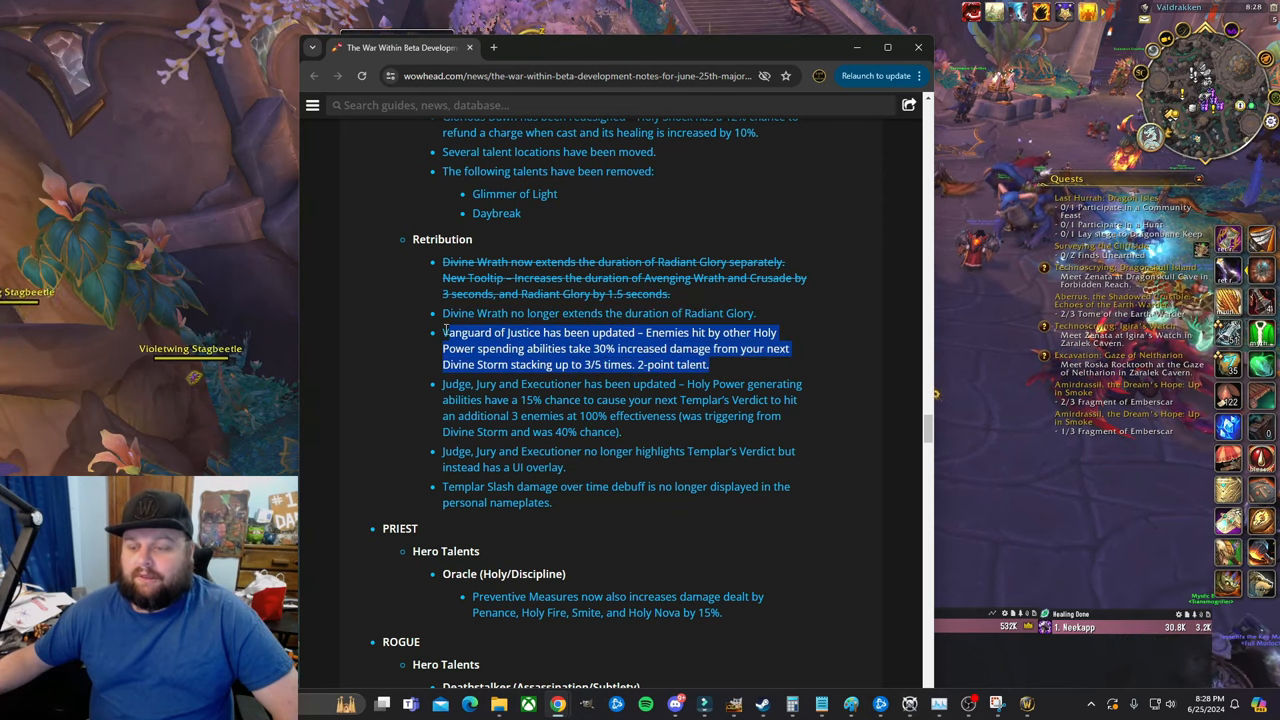
scroll(down, 3)
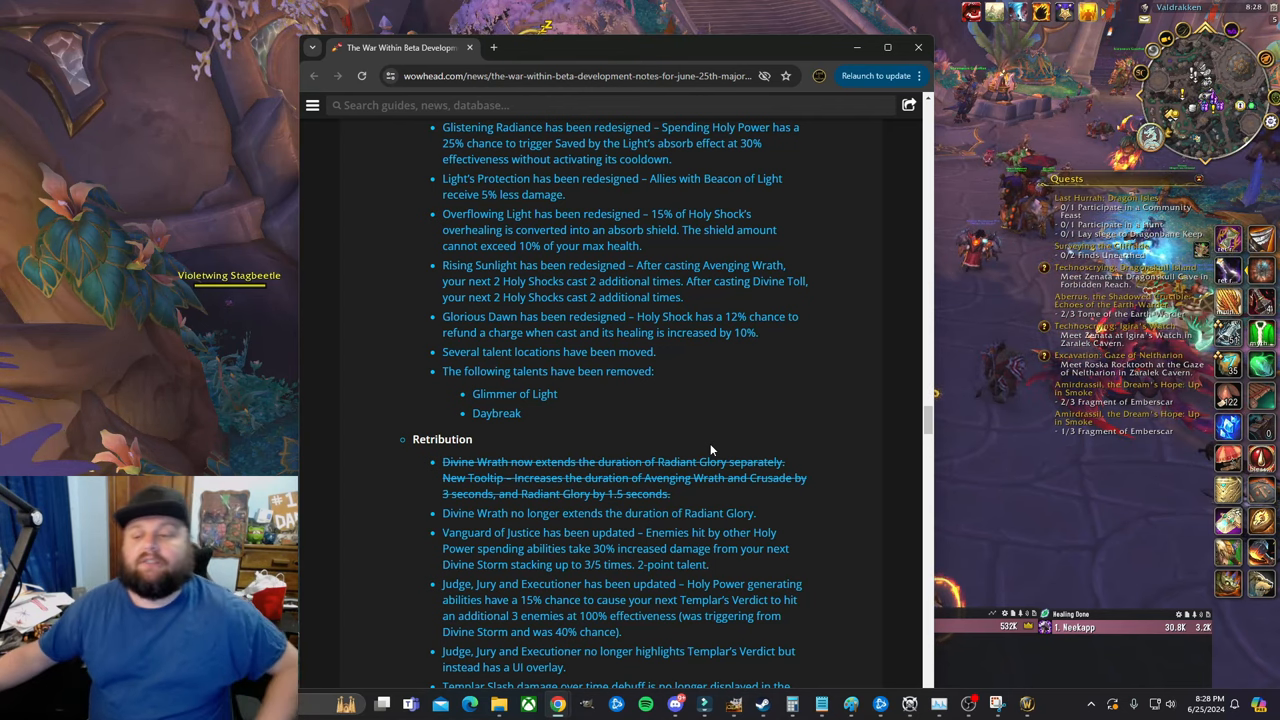
scroll(down, 3)
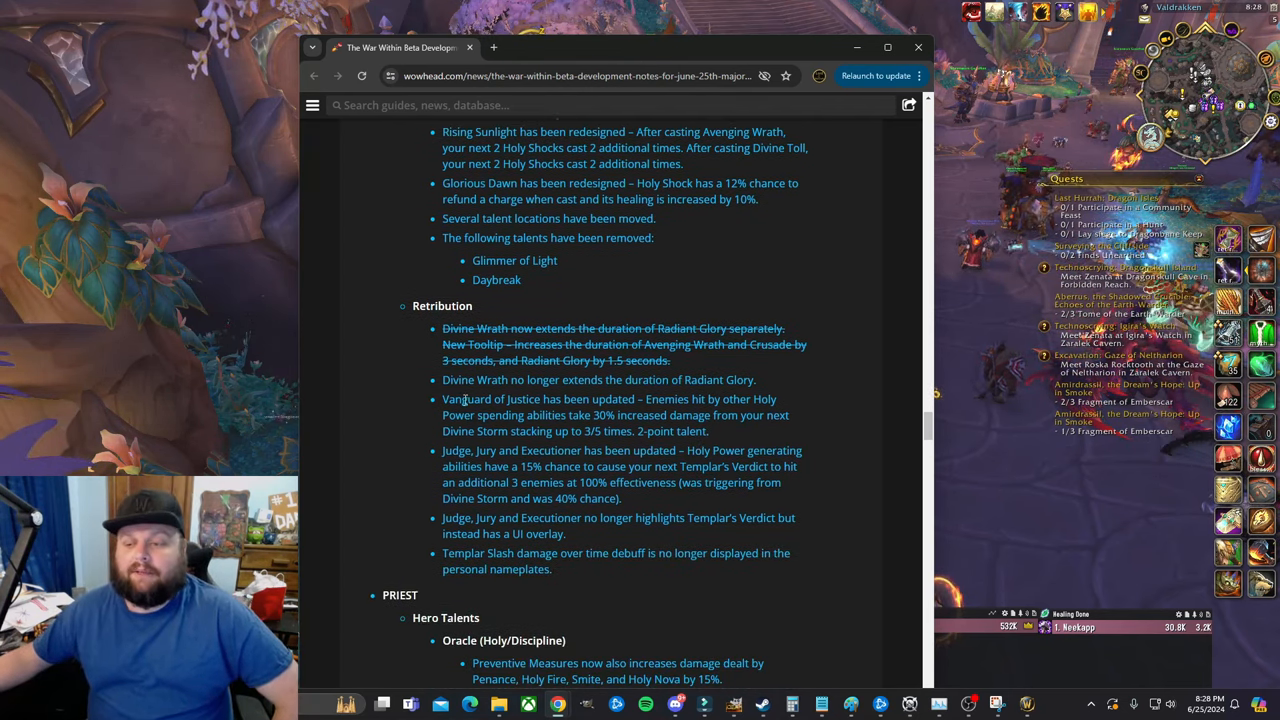